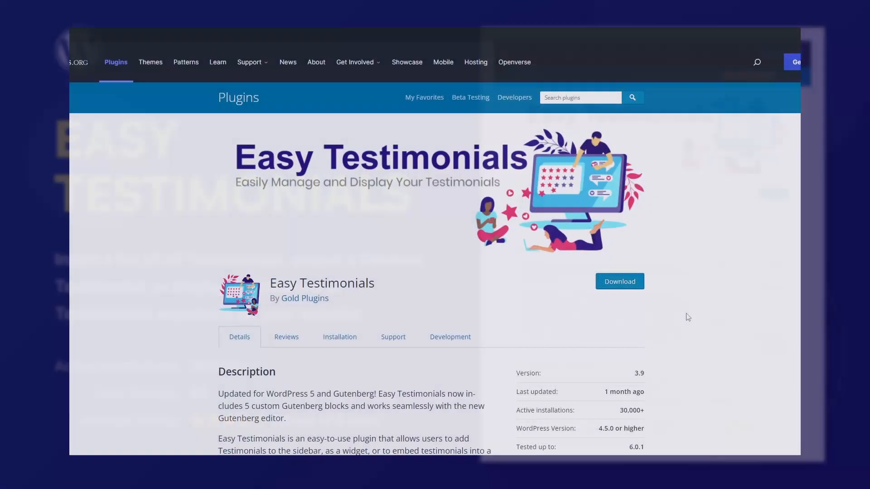
View the Easy Testimonials plugin reviews and read a one-star review about paid support.
{"action": "left_click", "coordinate": [286, 337]}
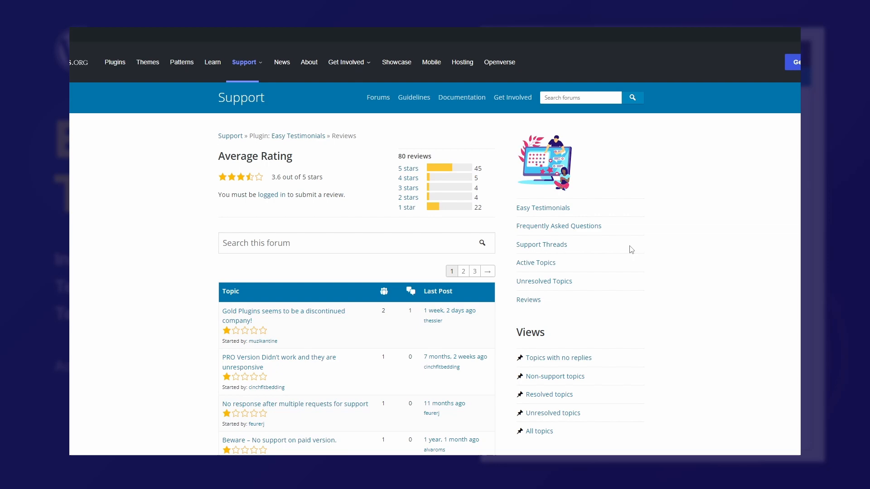
{"action": "scroll", "scroll_direction": "down", "scroll_amount": 3}
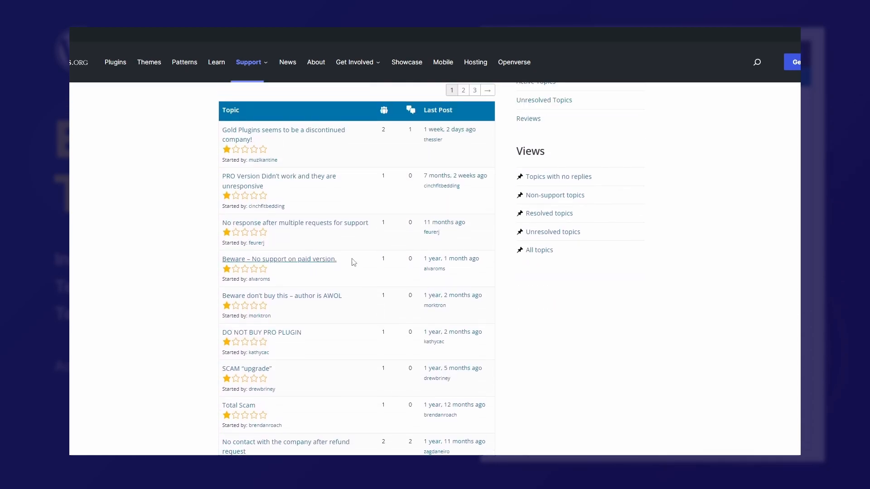
{"action": "left_click", "coordinate": [284, 134]}
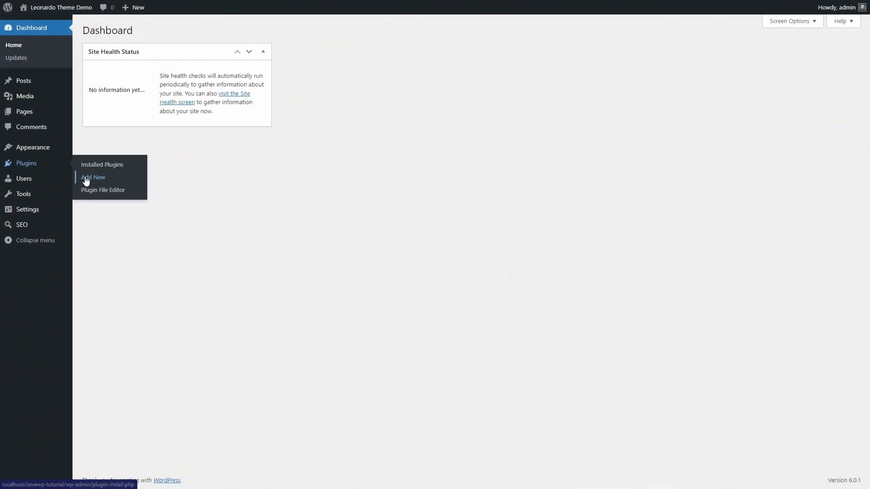
Search the plugin directory for 'easy testimonials' and install Easy Testimonials.
{"action": "left_click", "coordinate": [93, 176]}
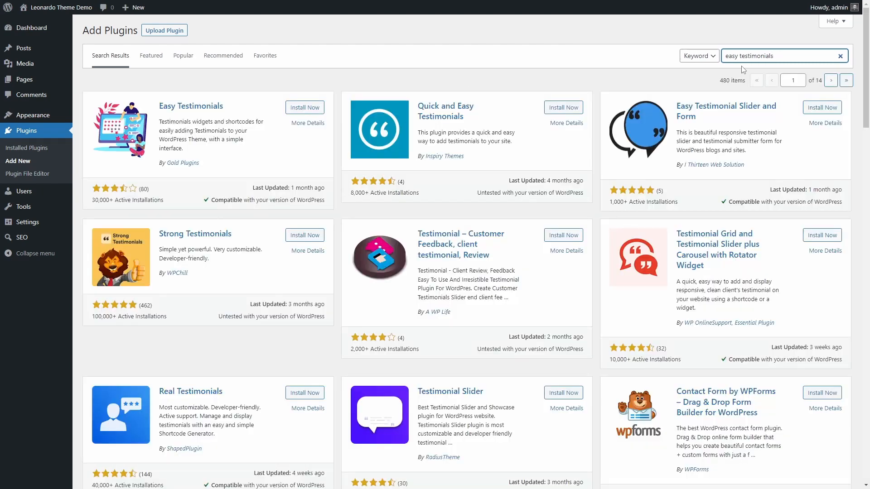
{"action": "left_click", "coordinate": [305, 107]}
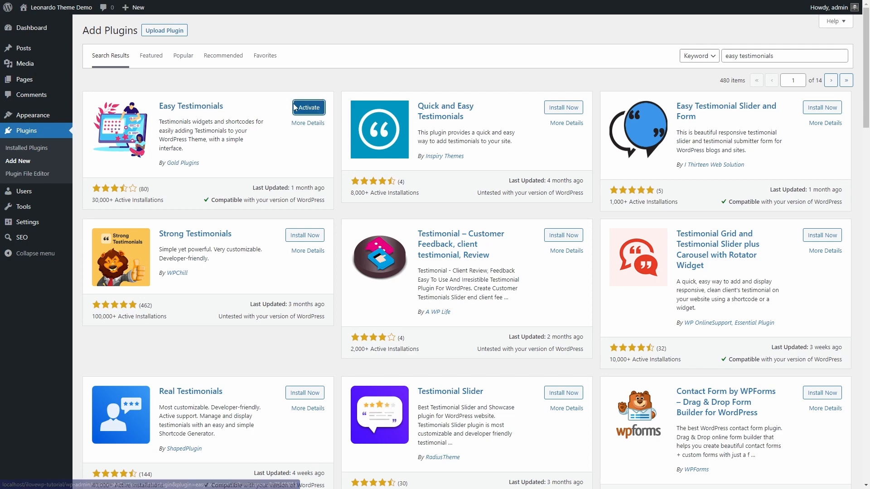
Activate the newly installed Easy Testimonials plugin.
{"action": "left_click", "coordinate": [308, 107]}
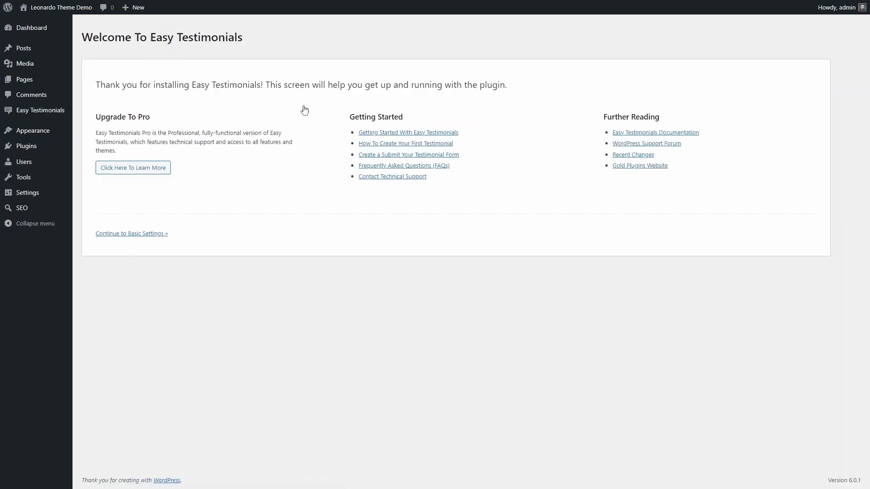
{"action": "mouse_move", "coordinate": [357, 108]}
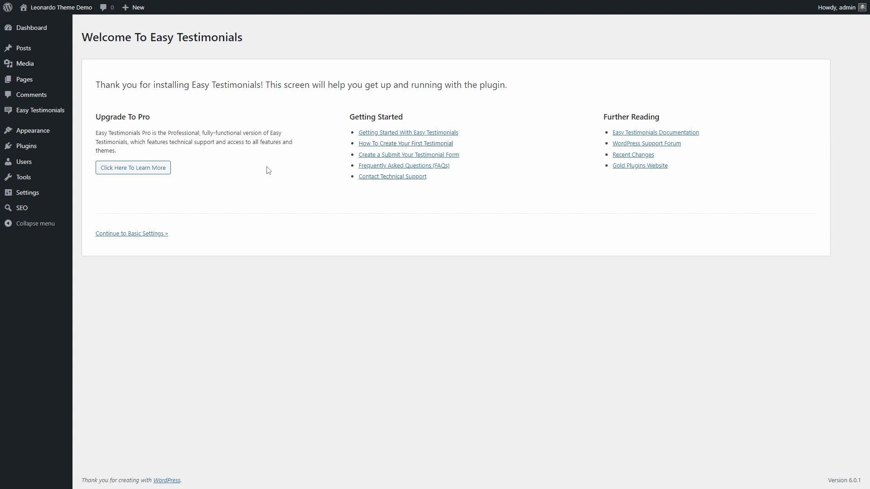
{"action": "mouse_move", "coordinate": [117, 171]}
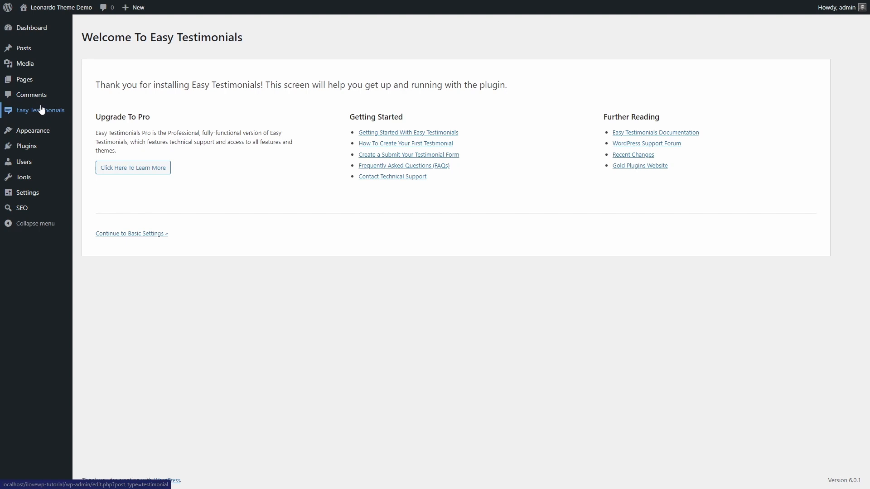
{"action": "mouse_move", "coordinate": [40, 109]}
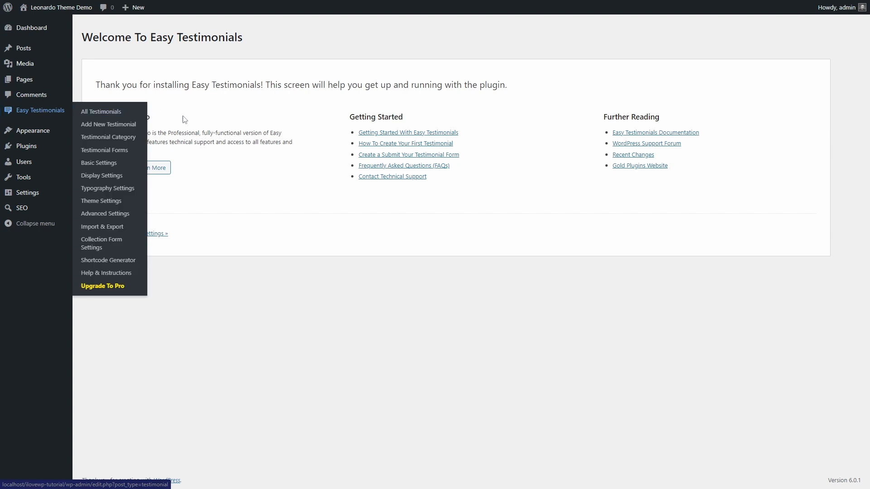
Review the Basic Settings and Cache Options of Easy Testimonials.
{"action": "left_click", "coordinate": [99, 163]}
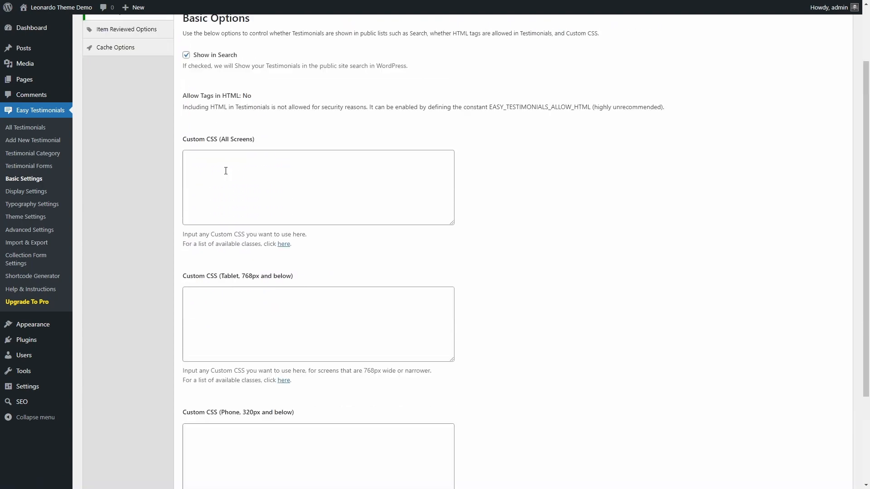
{"action": "left_click", "coordinate": [117, 125]}
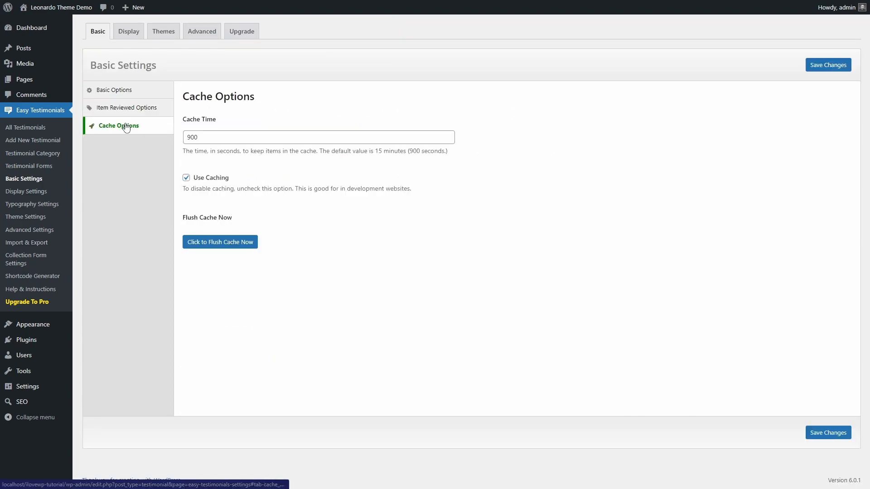
{"action": "left_click", "coordinate": [127, 30]}
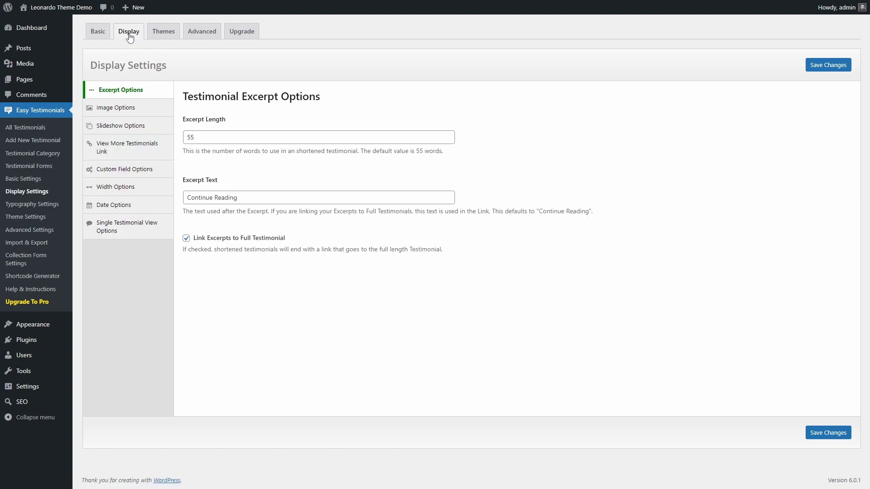
Look through the Display settings: Image, View More Link and Single Testimonial View options.
{"action": "left_click", "coordinate": [117, 107]}
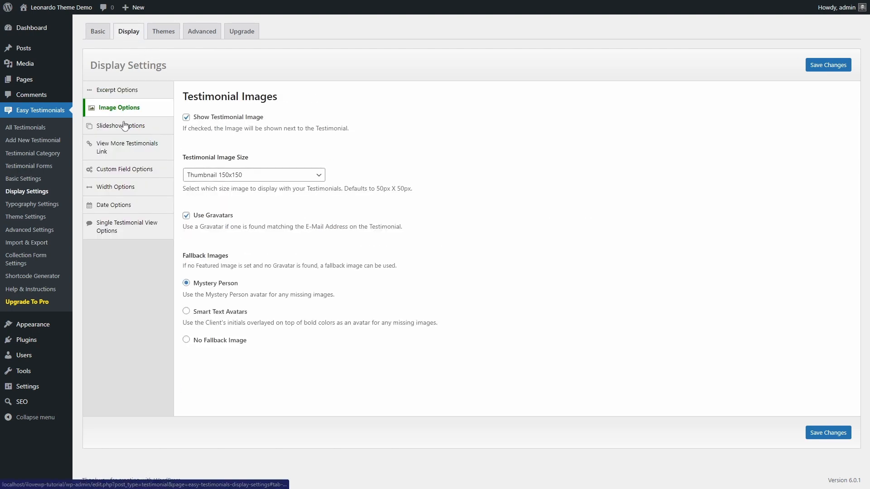
{"action": "left_click", "coordinate": [127, 146]}
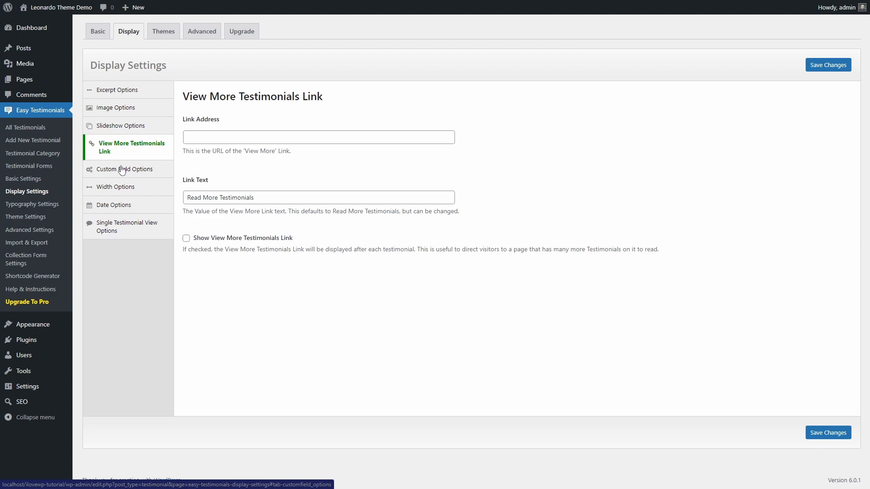
{"action": "left_click", "coordinate": [132, 226]}
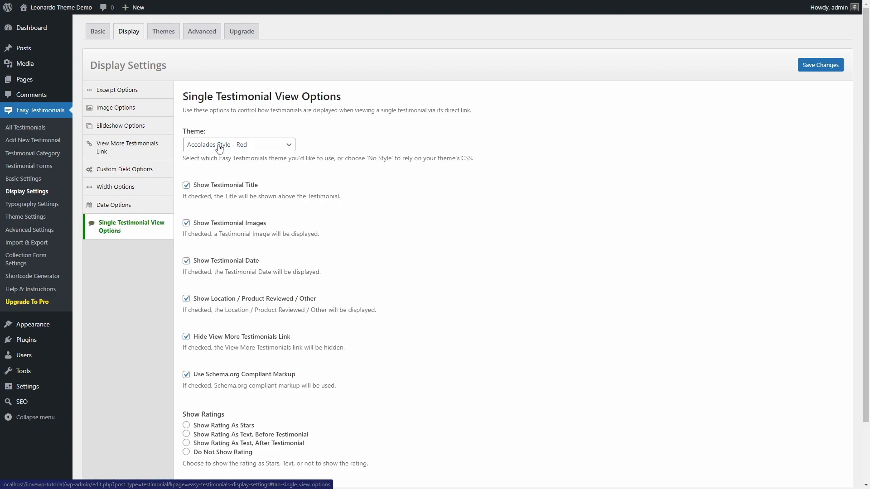
{"action": "left_click", "coordinate": [239, 144]}
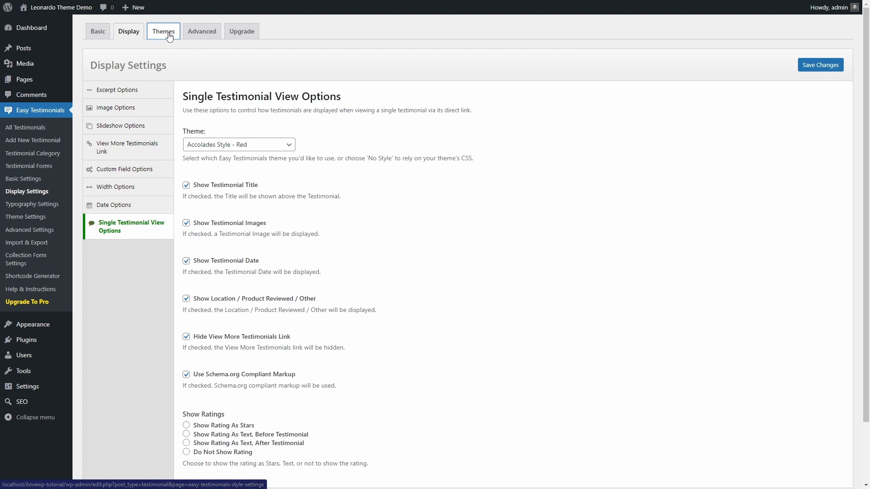
Preview Merit, Classic, Compliments and Ribbon themes, then choose Accolades Style - Blue.
{"action": "left_click", "coordinate": [163, 31]}
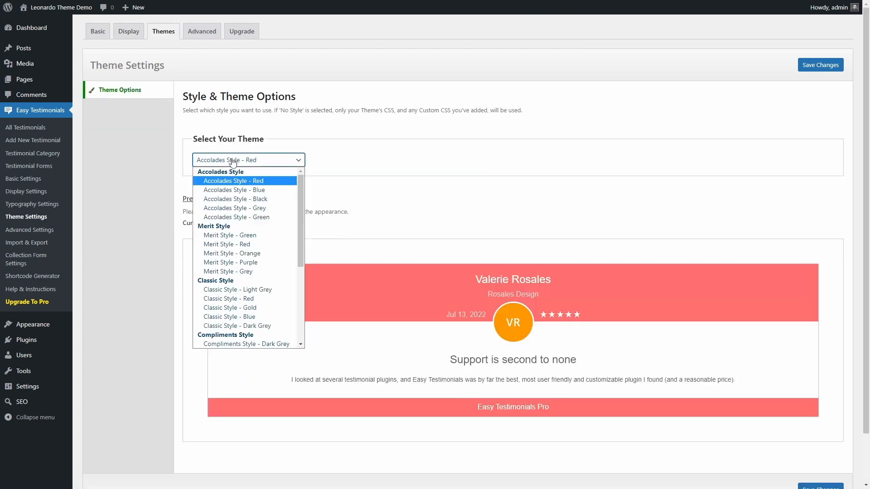
{"action": "left_click", "coordinate": [229, 235]}
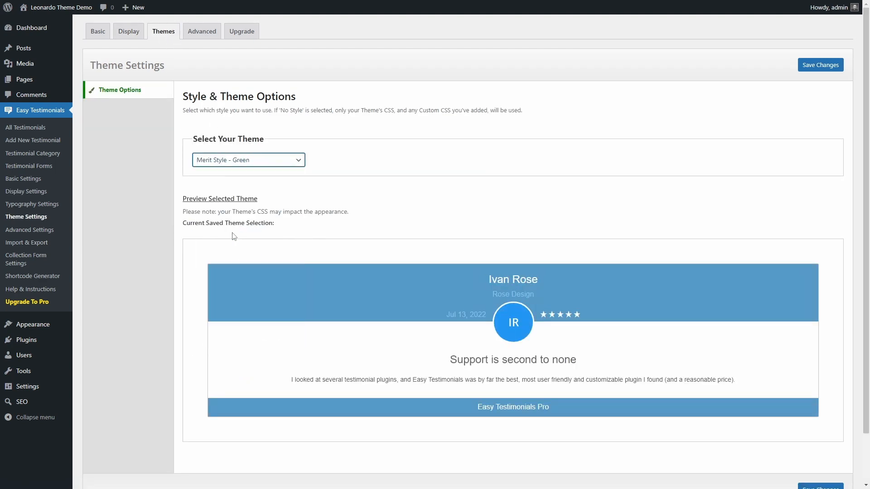
{"action": "left_click", "coordinate": [247, 159]}
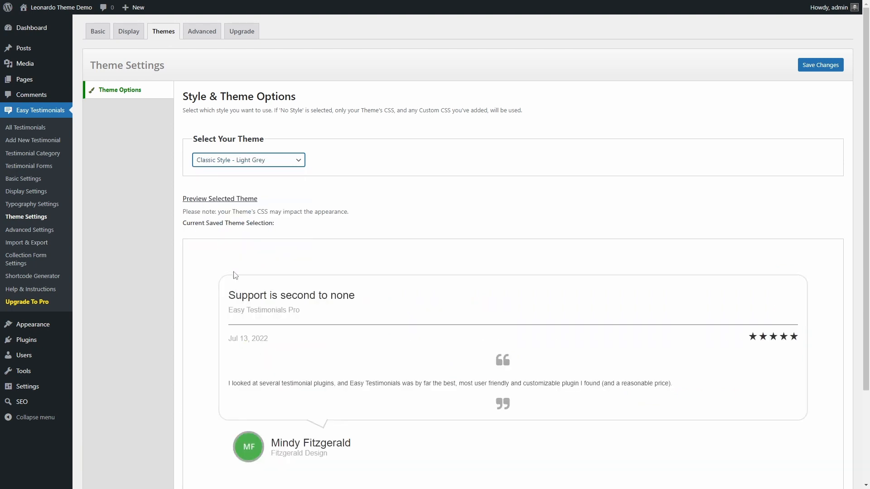
{"action": "left_click", "coordinate": [248, 160]}
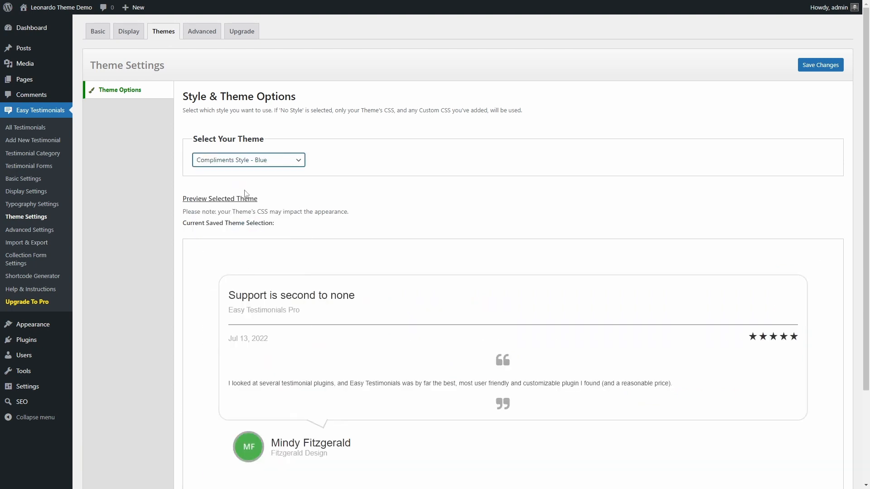
{"action": "left_click", "coordinate": [248, 160]}
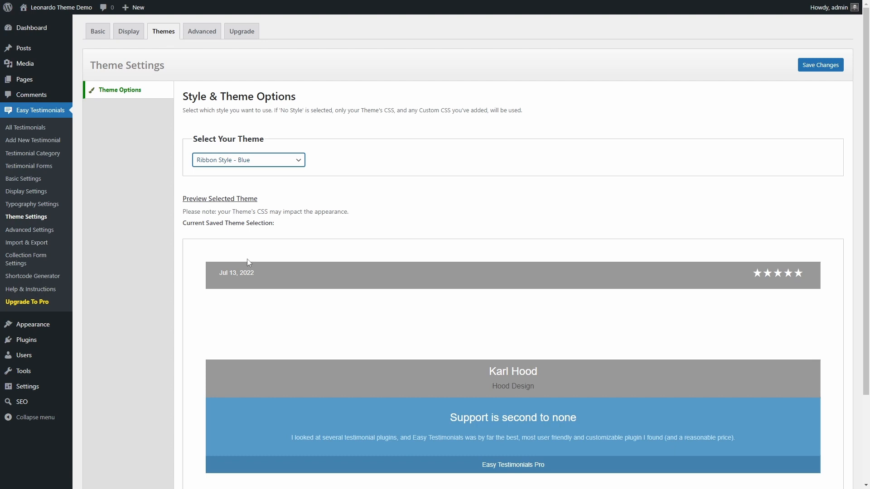
{"action": "left_click", "coordinate": [248, 160]}
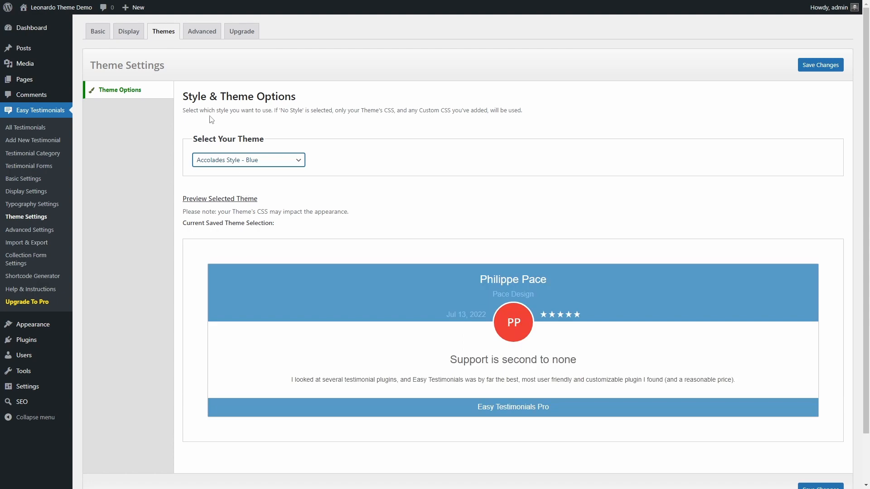
View the list of three existing testimonials under All Testimonials.
{"action": "left_click", "coordinate": [201, 30]}
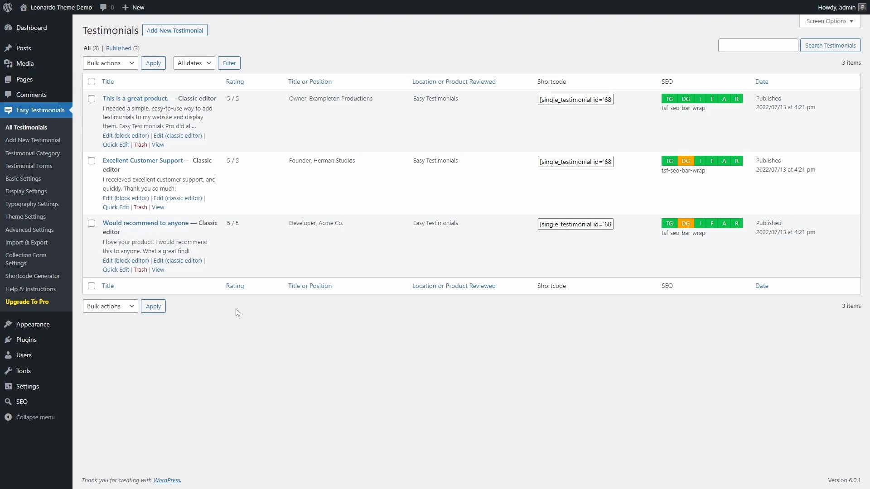
{"action": "left_click", "coordinate": [32, 139]}
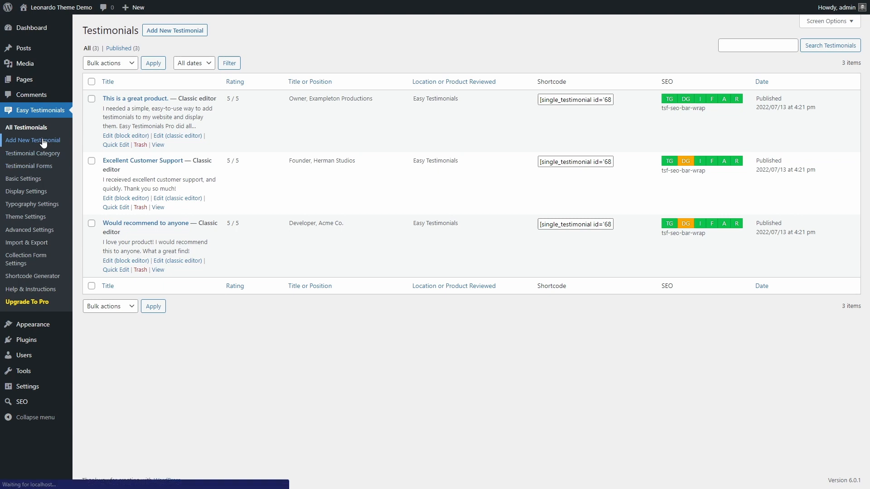
Publish a testimonial 'This is the best hotel in Tuscany!' with client details and rating 5.
{"action": "left_click", "coordinate": [31, 139]}
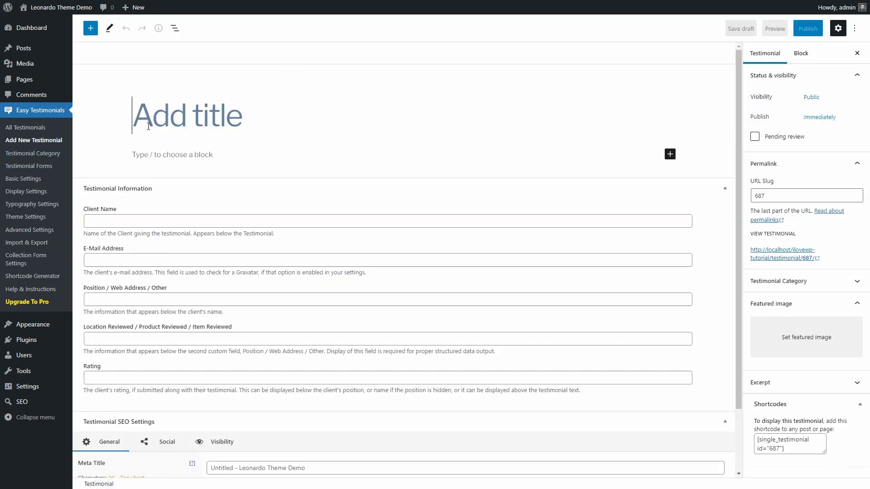
{"action": "type", "text": "This is the best hot"}
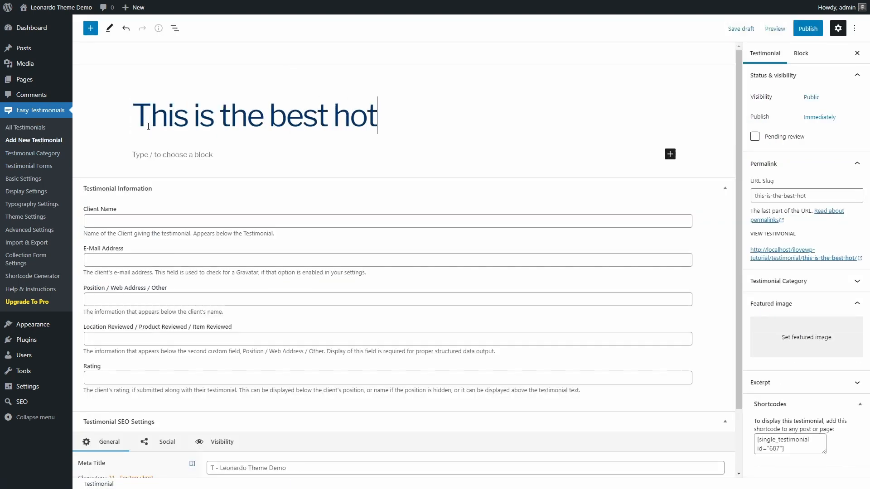
{"action": "type", "text": "el in Tuscany!"}
{"action": "left_click", "coordinate": [388, 378]}
{"action": "type", "text": "55555555"}
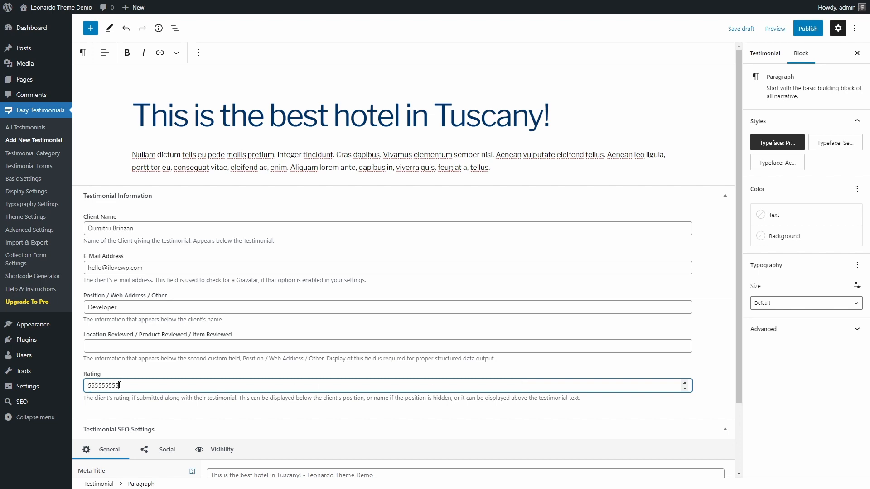
{"action": "type", "text": "5"}
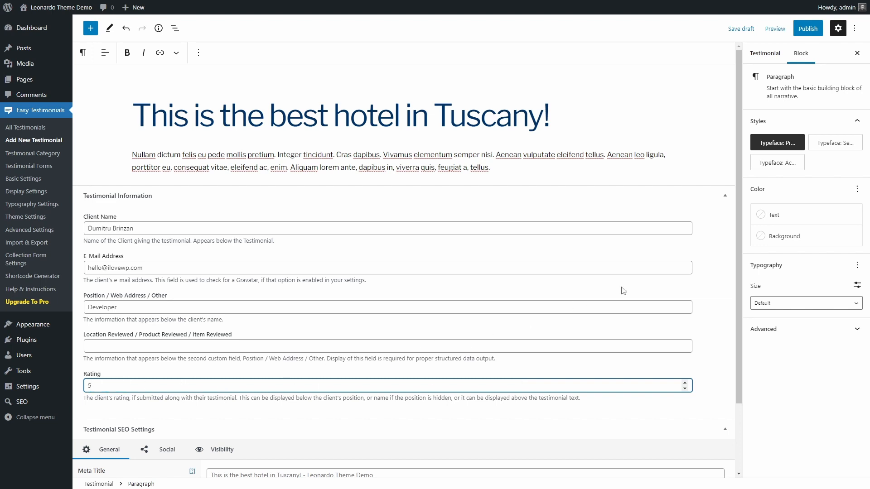
{"action": "left_click", "coordinate": [807, 28]}
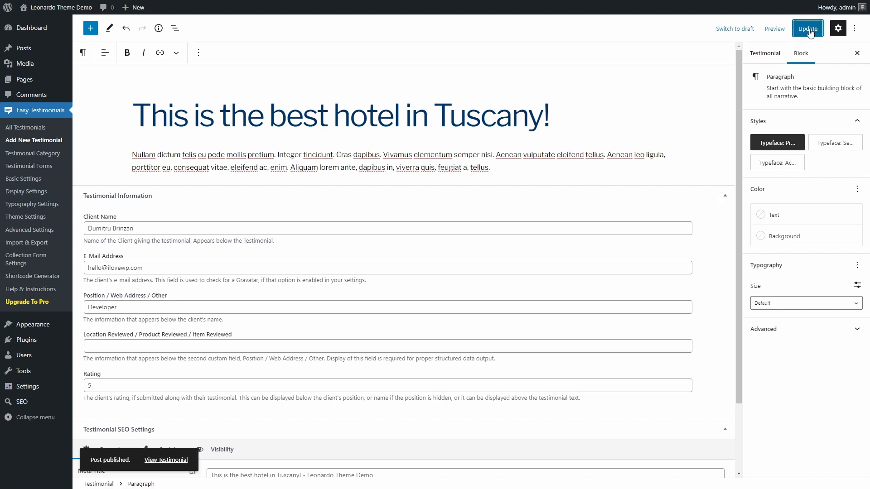
{"action": "left_click", "coordinate": [165, 459]}
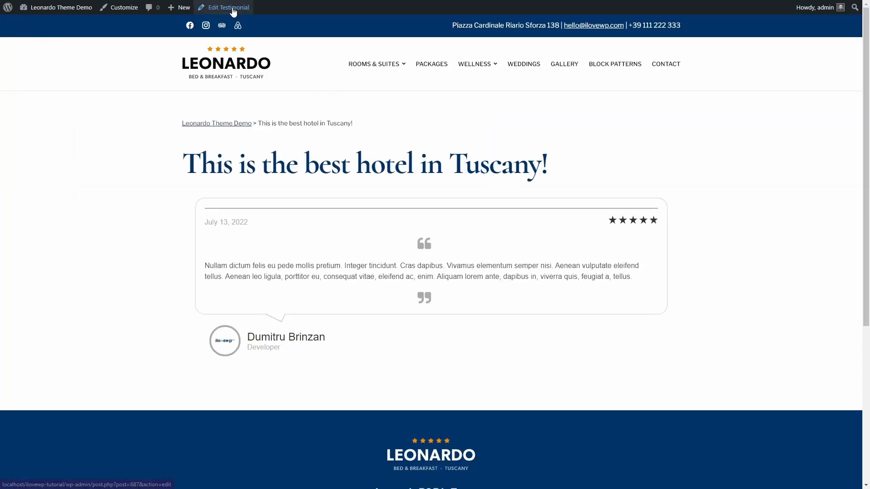
Correct the hotel testimonial's rating from 555555 to 5 and update it.
{"action": "left_click", "coordinate": [228, 7]}
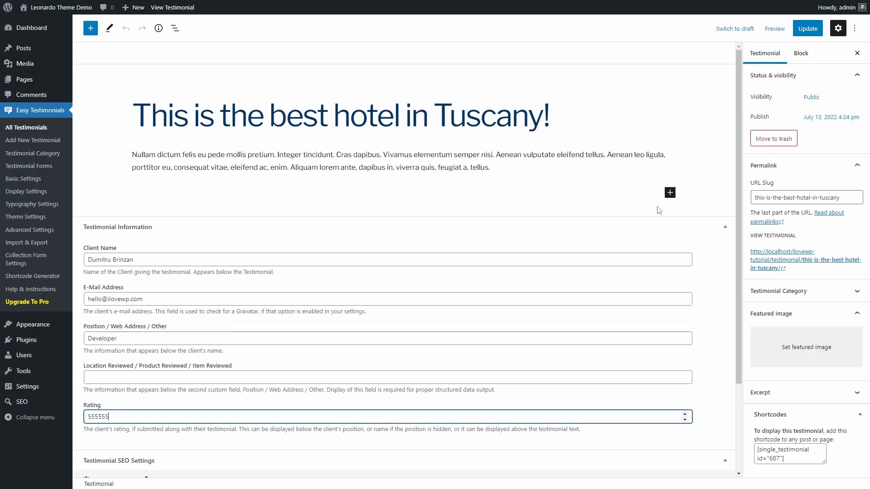
{"action": "left_click", "coordinate": [807, 28]}
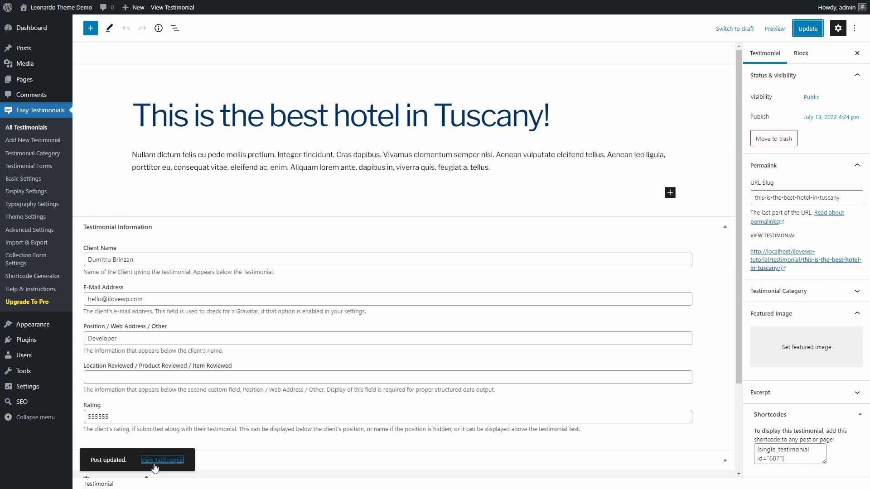
{"action": "left_click", "coordinate": [161, 460]}
{"action": "type", "text": "5"}
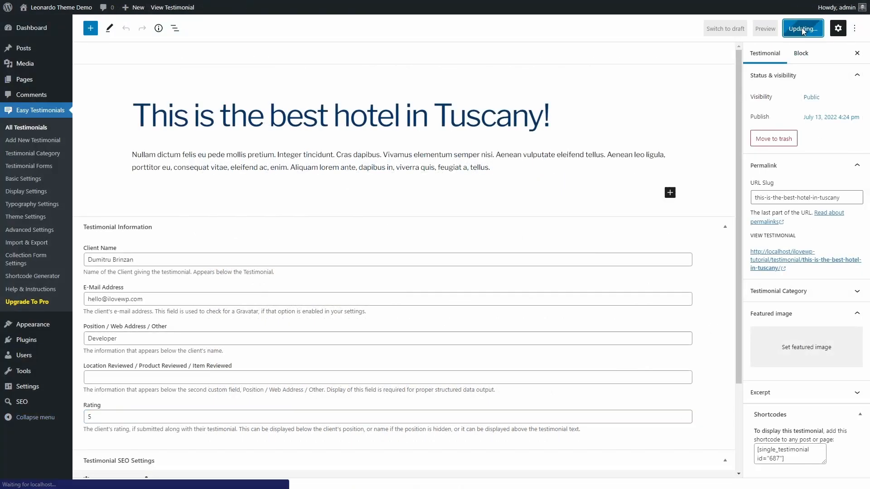
{"action": "left_click", "coordinate": [801, 28]}
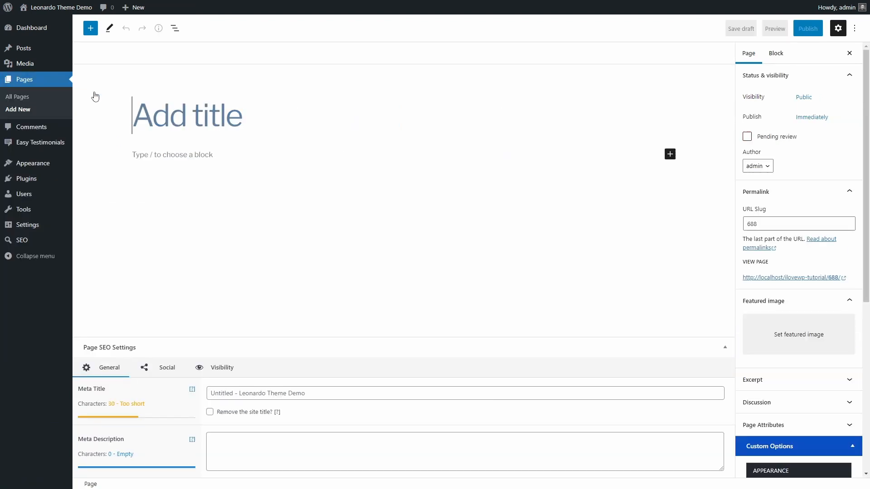
Title the page 'Customer Testimonials' and add a Testimonials List block in Accolades Style - Blue.
{"action": "type", "text": "Customer Testimonials"}
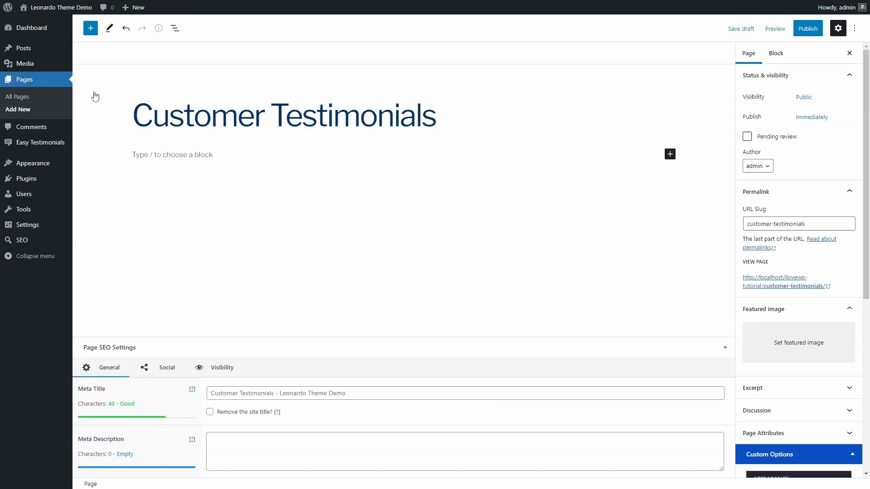
{"action": "left_click", "coordinate": [90, 28]}
{"action": "type", "text": "test"}
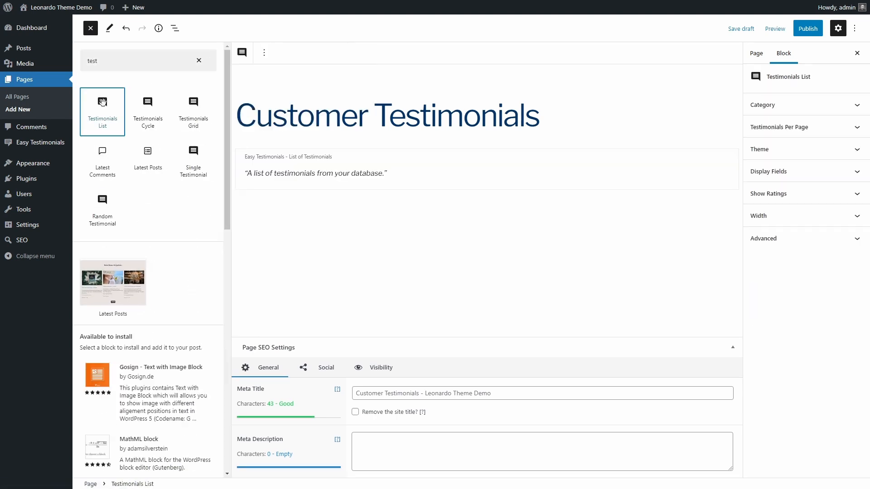
{"action": "left_click", "coordinate": [90, 28]}
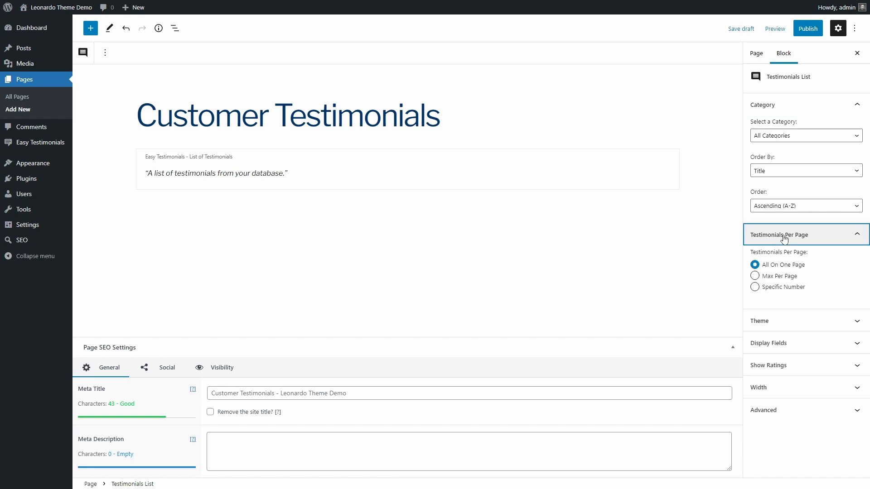
{"action": "left_click", "coordinate": [760, 320]}
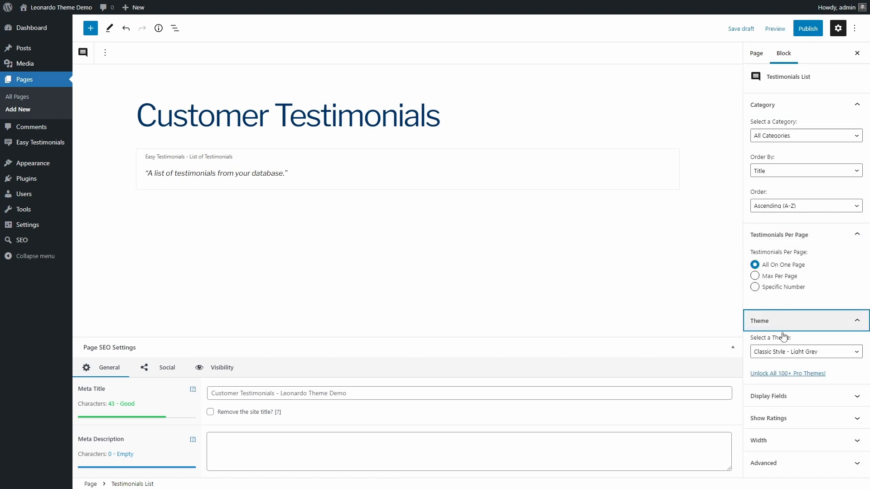
{"action": "left_click", "coordinate": [805, 352]}
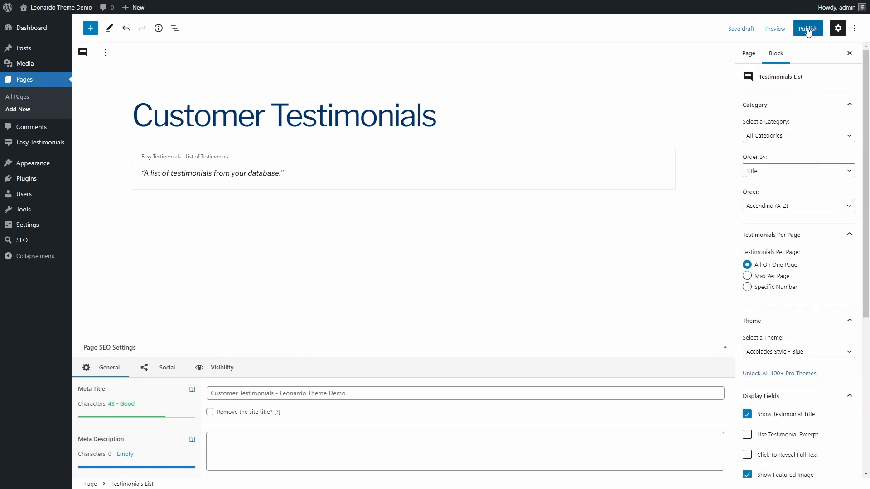
Publish the Customer Testimonials page and view it live.
{"action": "left_click", "coordinate": [807, 28]}
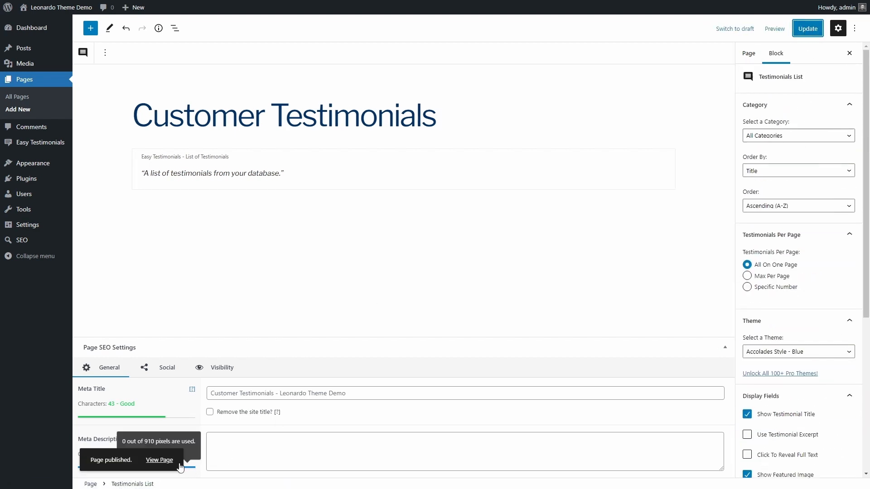
{"action": "left_click", "coordinate": [159, 460]}
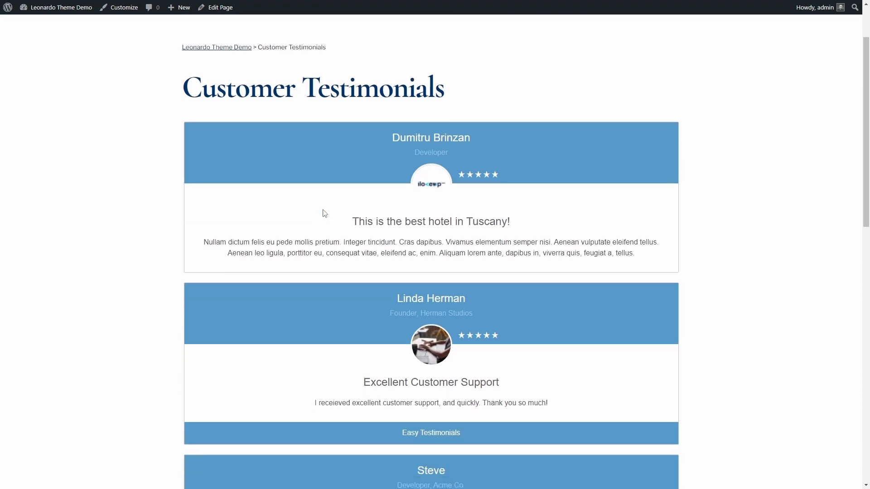
Scroll the live page and reopen it in the editor.
{"action": "scroll", "scroll_direction": "down", "scroll_amount": 3}
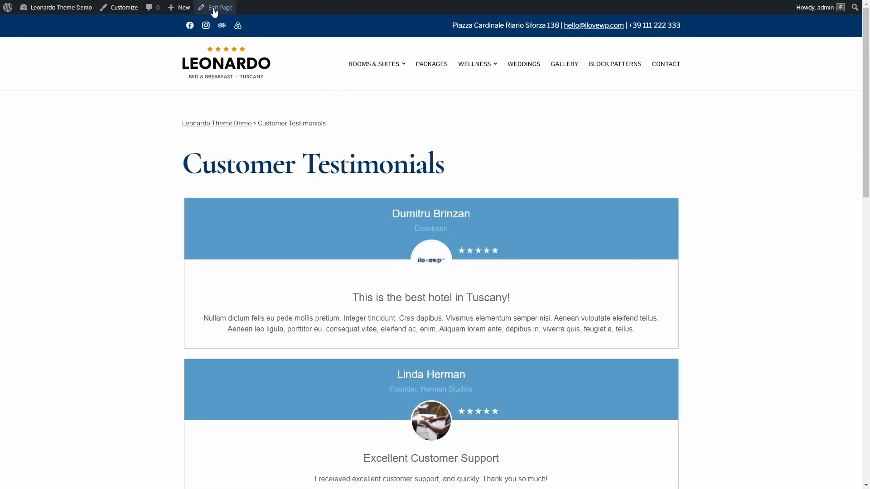
{"action": "left_click", "coordinate": [220, 7]}
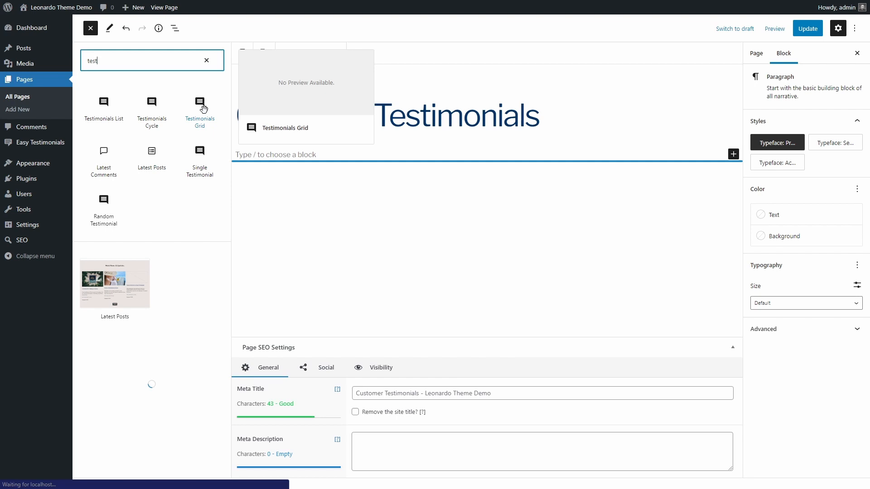
Swap in a Testimonials Grid block, update the page, check it live and return to editing.
{"action": "left_click", "coordinate": [199, 108]}
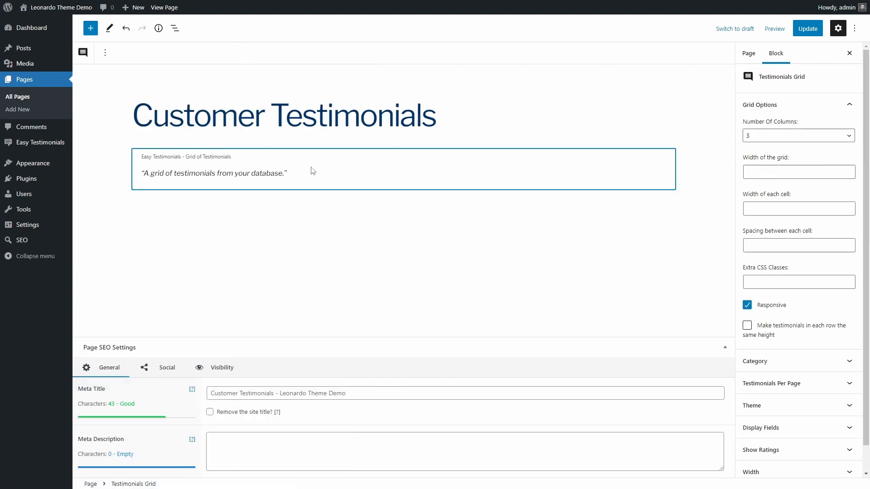
{"action": "left_click", "coordinate": [806, 28]}
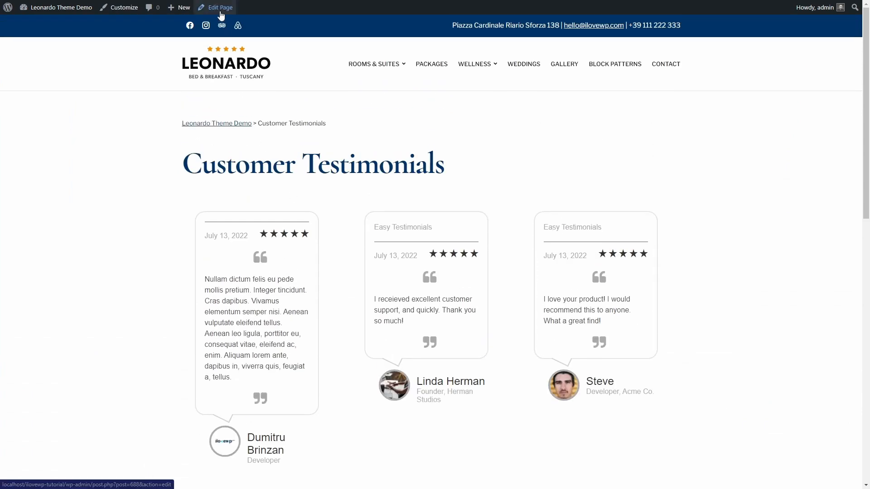
{"action": "left_click", "coordinate": [219, 8]}
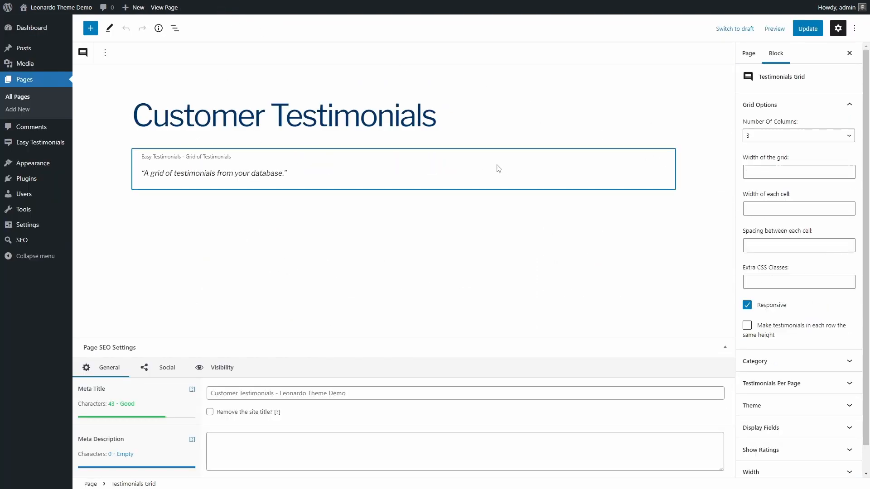
{"action": "left_click", "coordinate": [806, 28]}
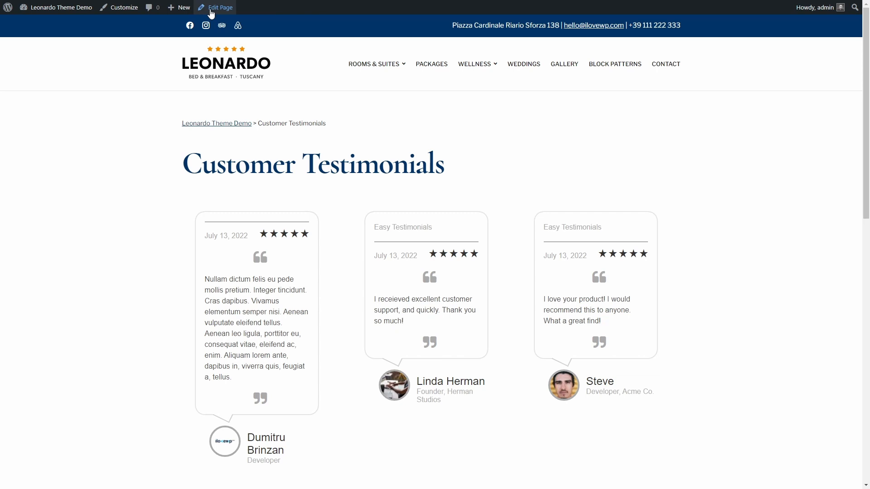
{"action": "left_click", "coordinate": [219, 8]}
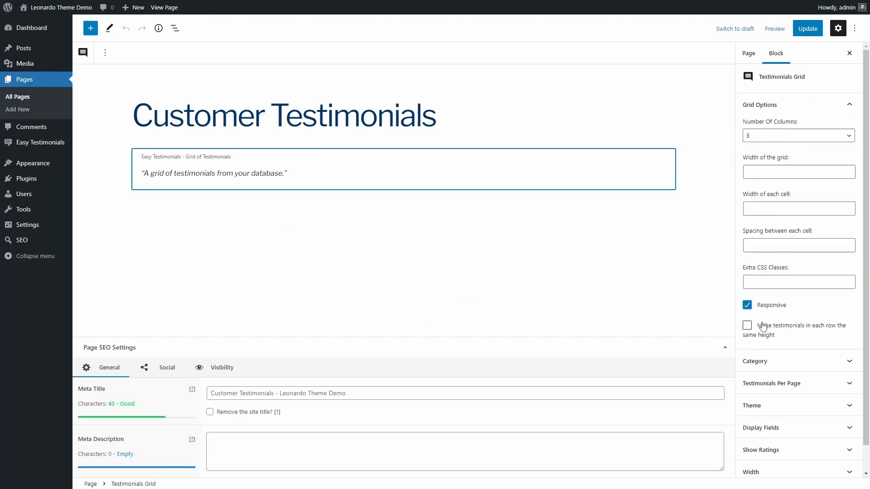
{"action": "left_click", "coordinate": [105, 52]}
{"action": "type", "text": "test"}
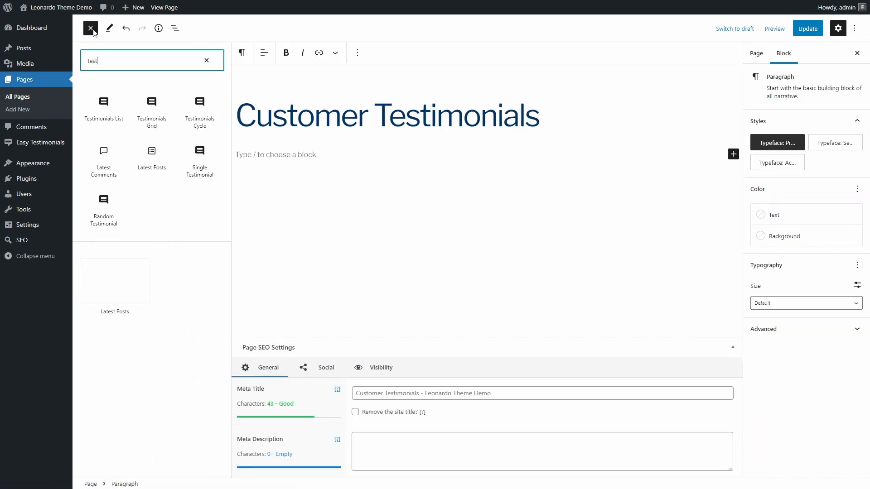
Swap in the Testimonials Cycle slideshow block, save the page and check it live.
{"action": "left_click", "coordinate": [148, 107]}
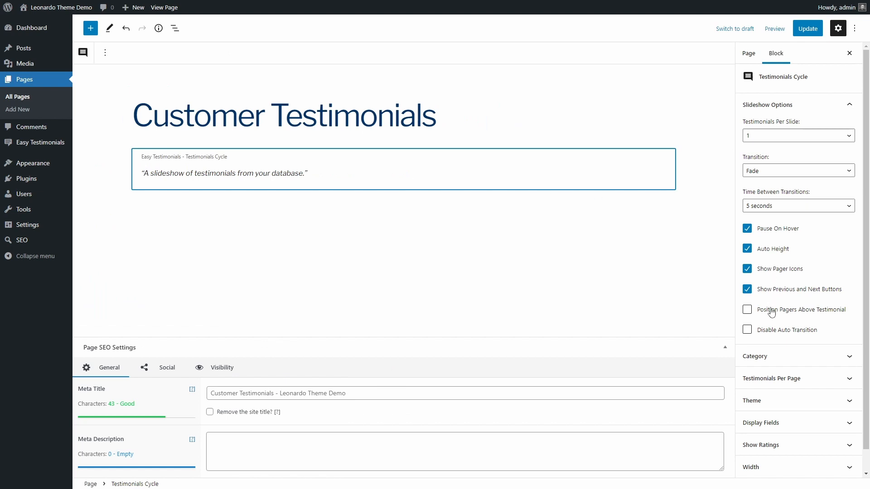
{"action": "left_click", "coordinate": [806, 28]}
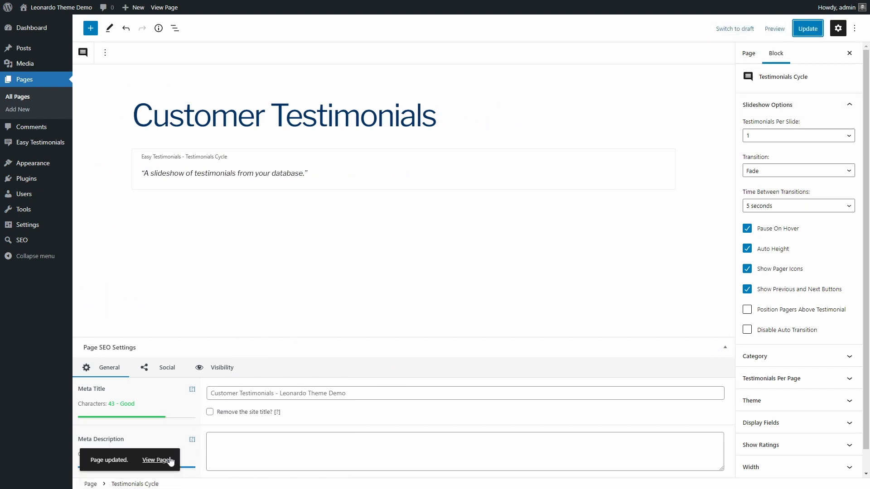
{"action": "left_click", "coordinate": [157, 460]}
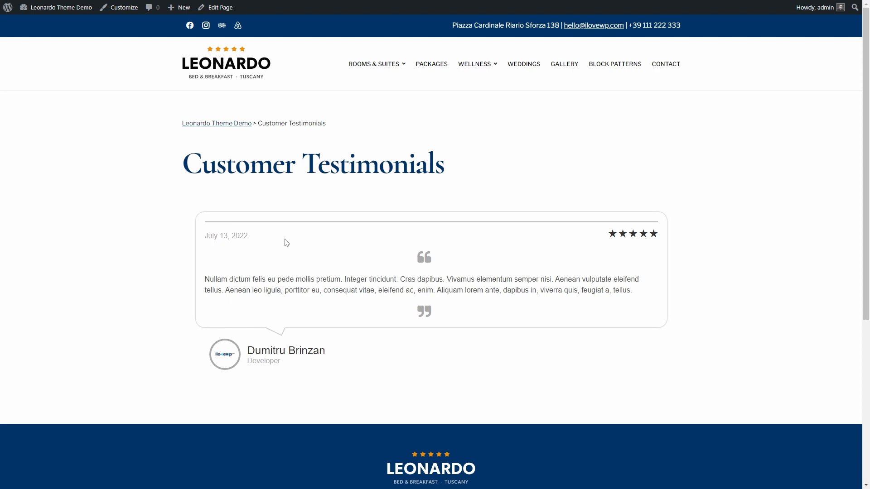
{"action": "left_click", "coordinate": [219, 8]}
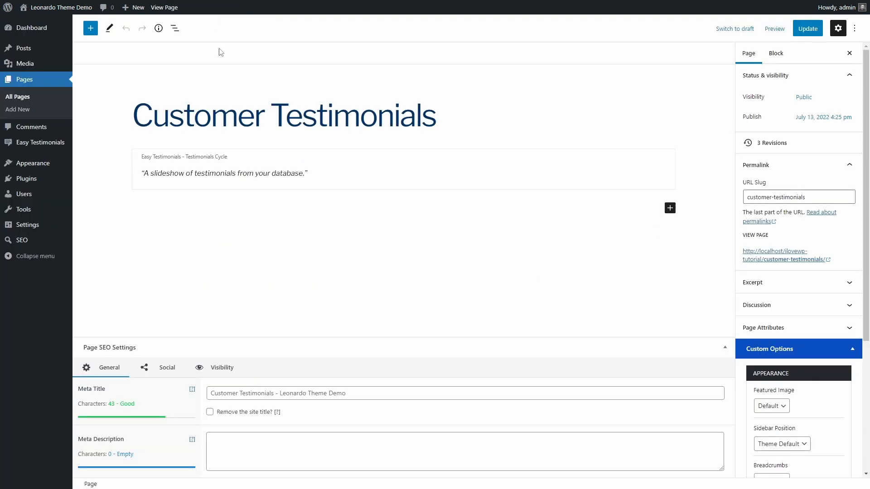
Enable the slideshow's pager icons and Prev/Next buttons, update the page and view it live.
{"action": "left_click", "coordinate": [404, 169]}
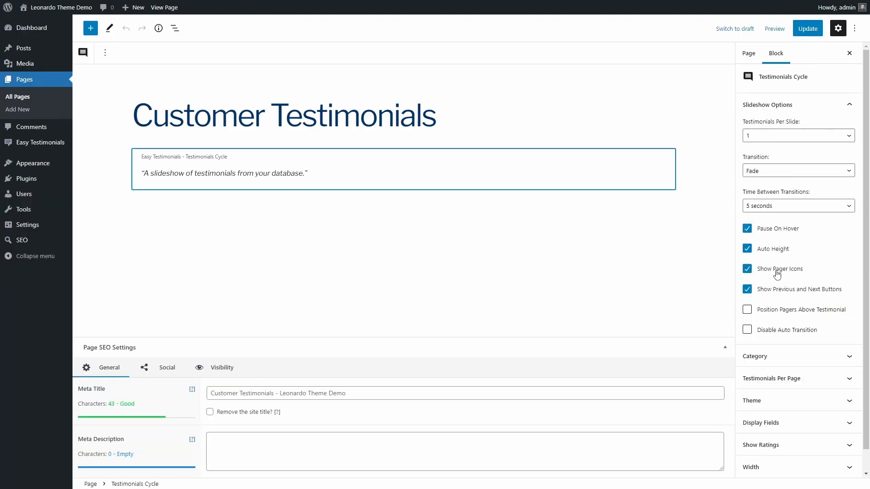
{"action": "left_click", "coordinate": [806, 29]}
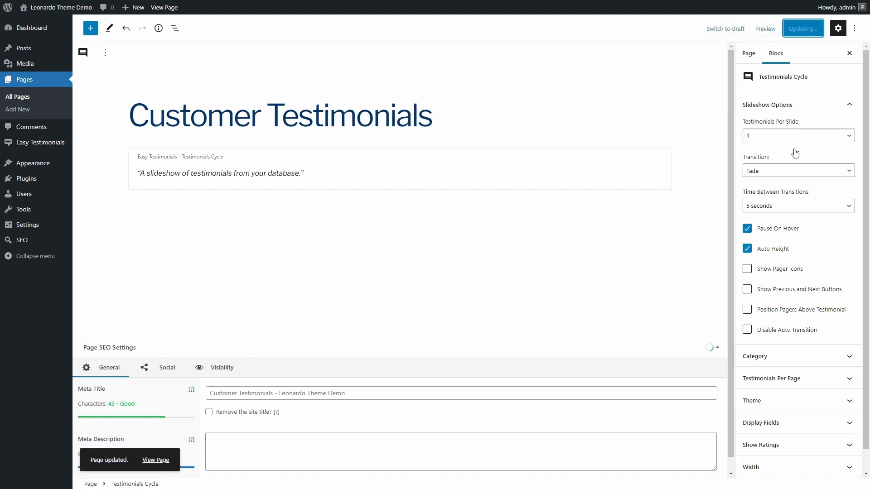
{"action": "left_click", "coordinate": [747, 289]}
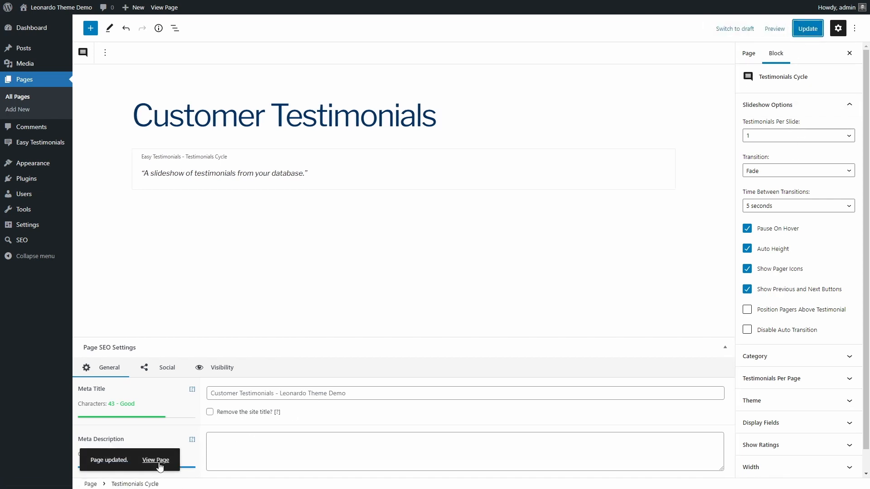
{"action": "left_click", "coordinate": [156, 460]}
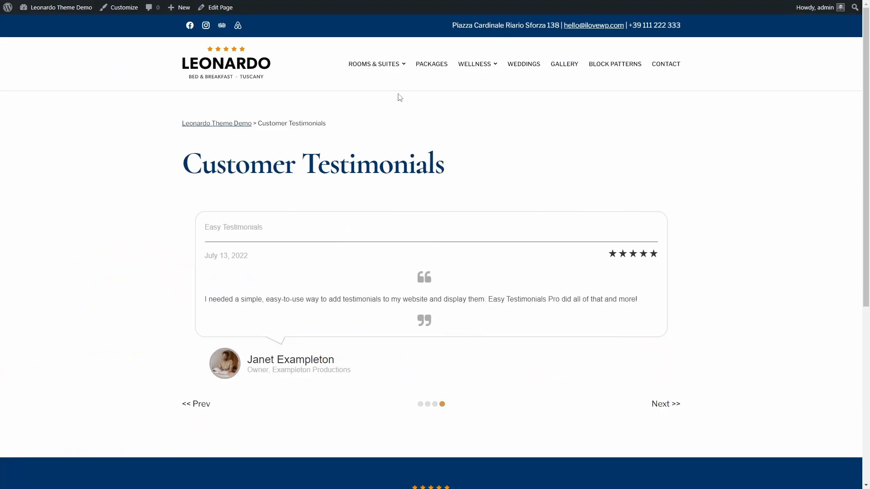
Navigate from the live testimonials slideshow to the Rooms & Suites page.
{"action": "left_click", "coordinate": [374, 63]}
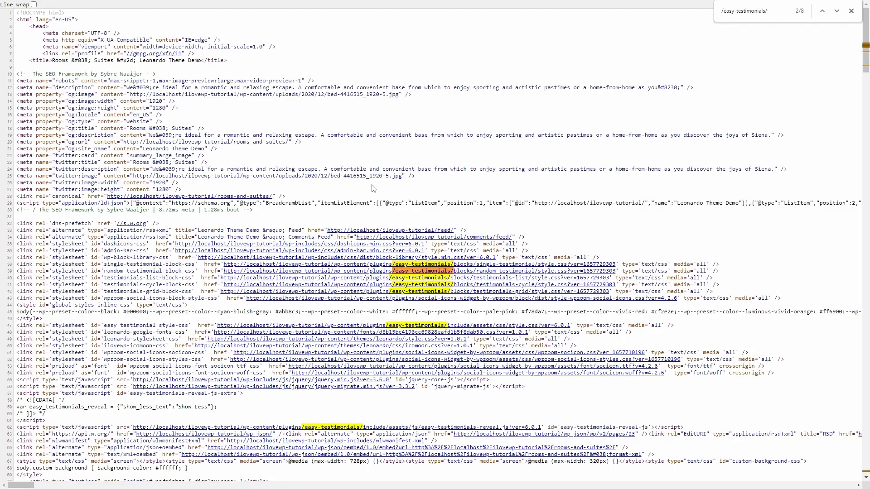
Step to the next easy-testimonials/ match in the Rooms & Suites page source.
{"action": "left_click", "coordinate": [837, 11]}
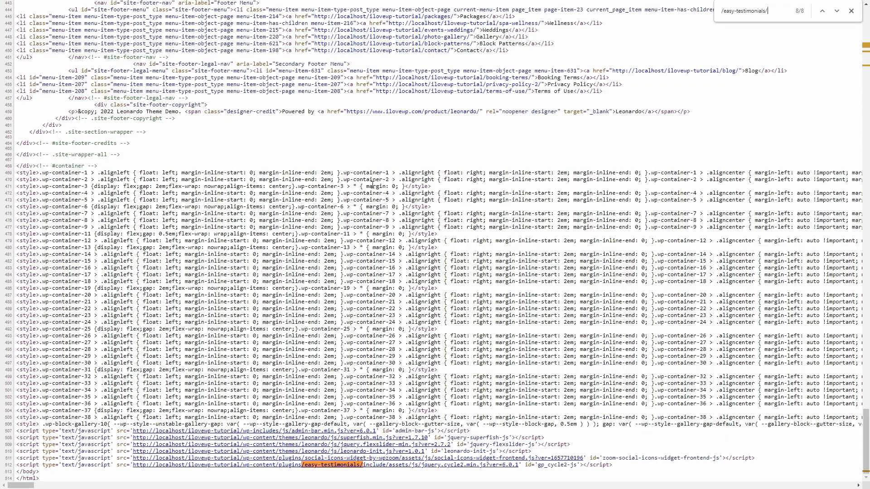